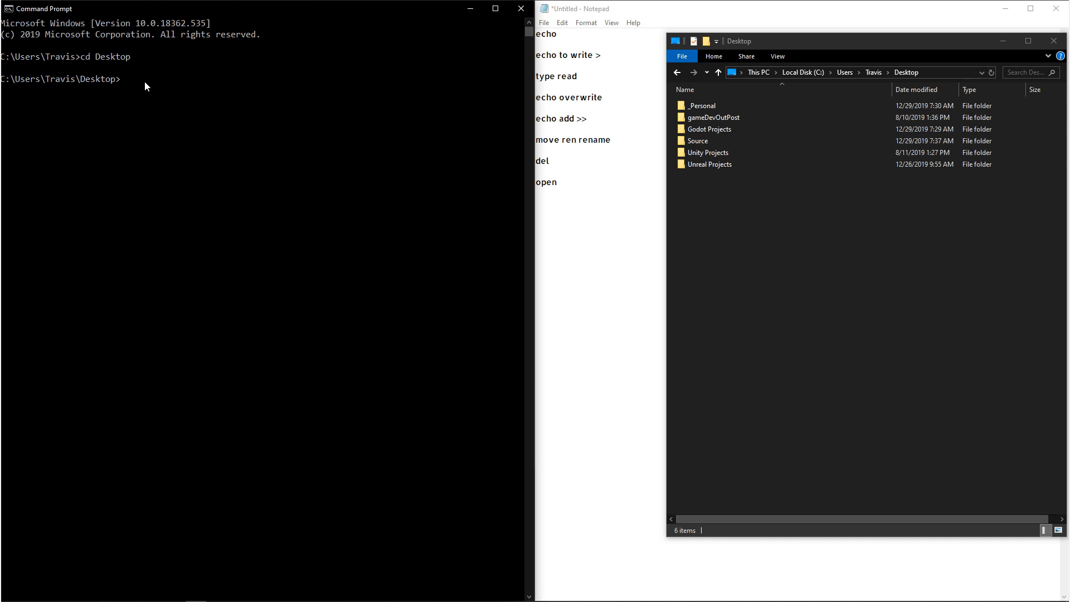
Enter the bare phrase 'How are you?' to get the unrecognized-command error, then begin echo How Are You?
text(How are you?)
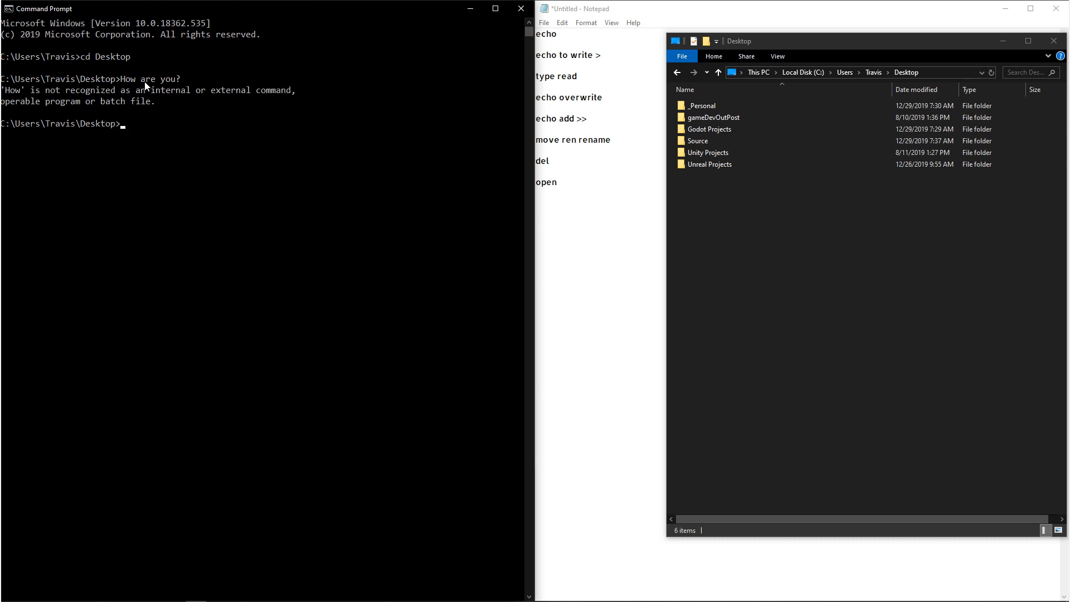
text(echo)
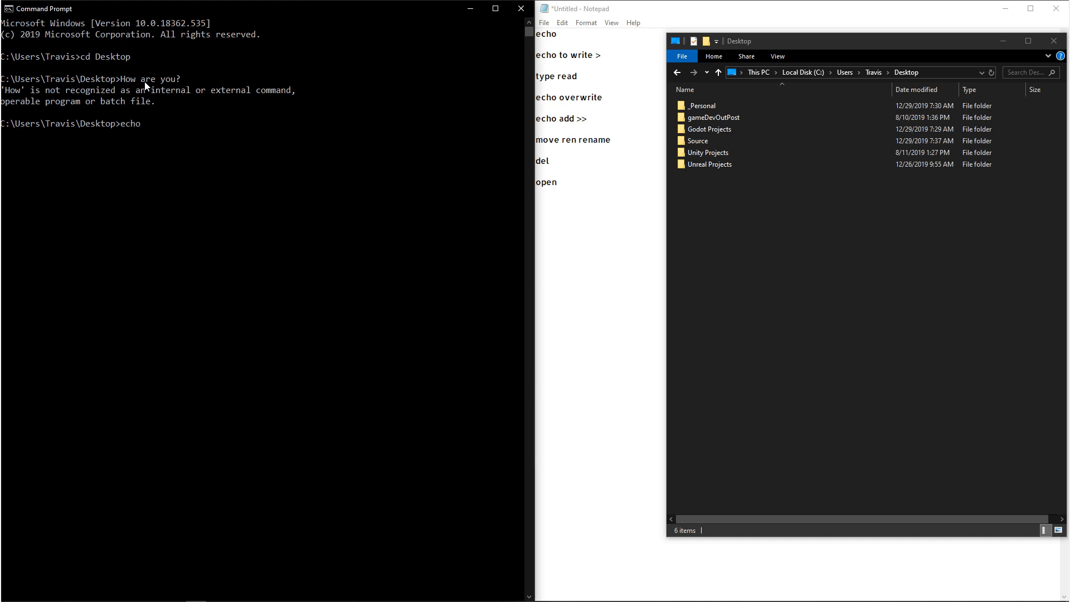
text(How Are)
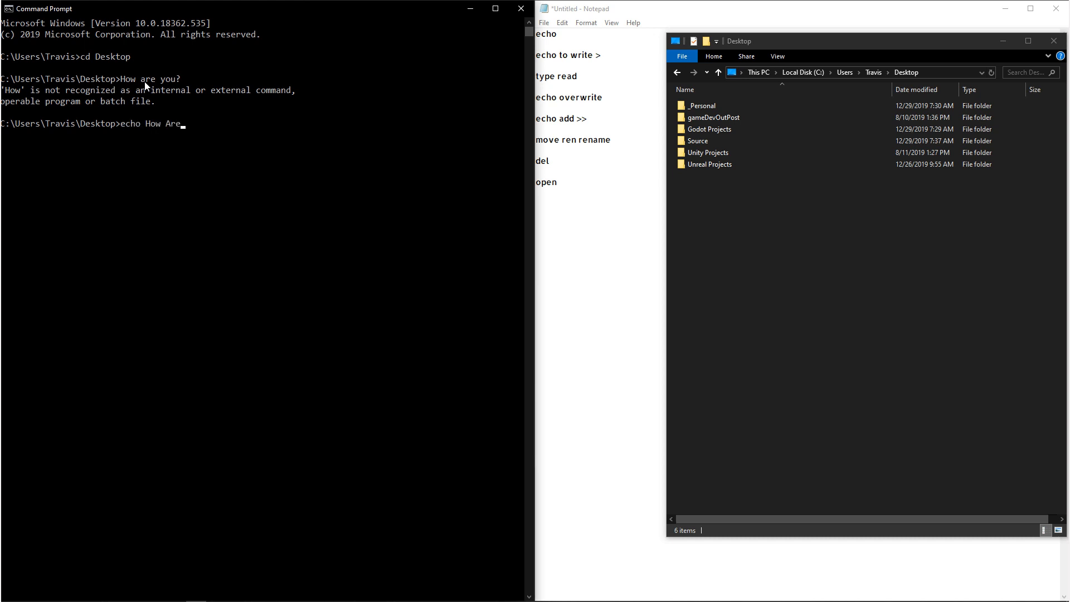
text(You?)
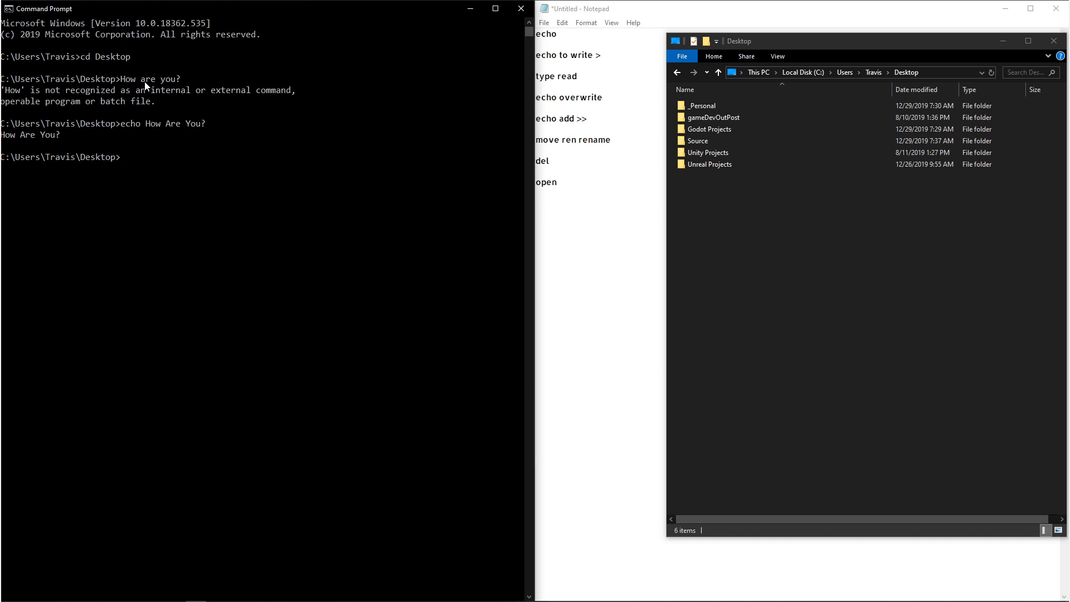
Echo 'How Are You?' and redirect it into a new Hello.txt file.
text(echo)
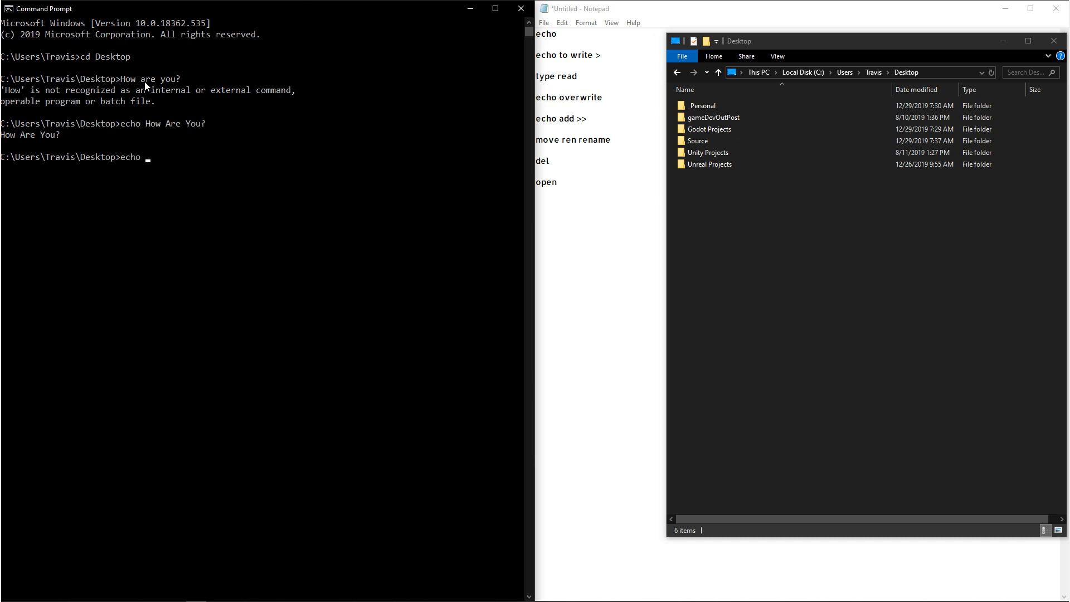
text(How Are You?)
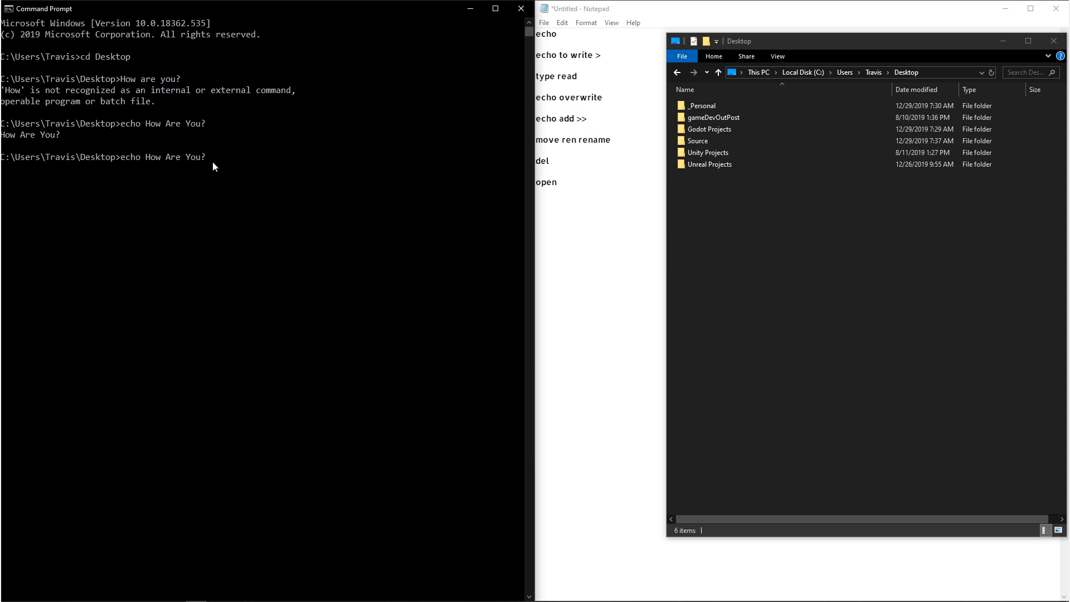
text(>)
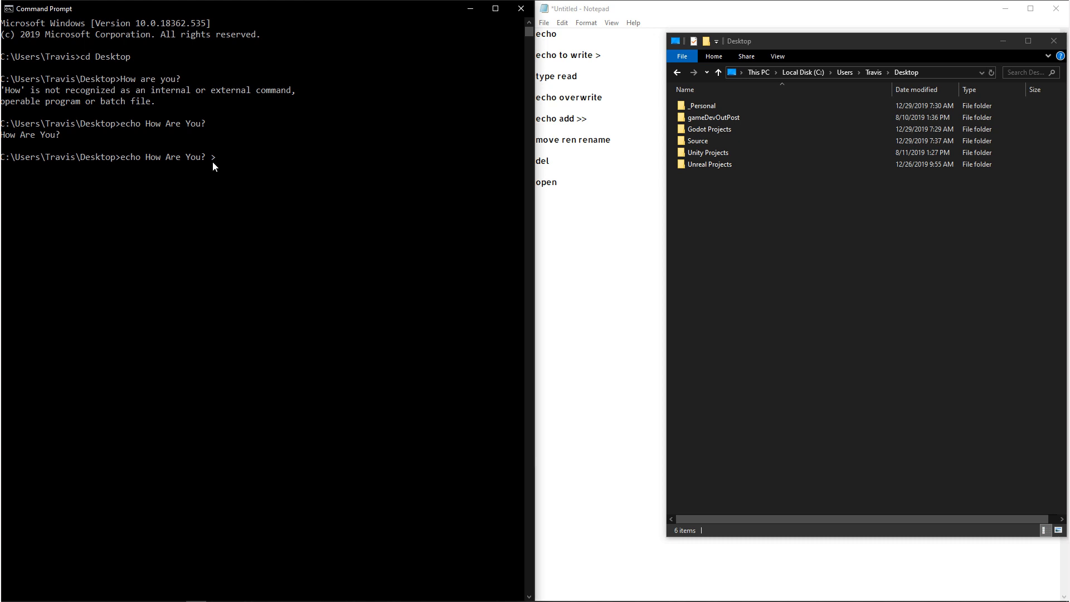
text(Hello)
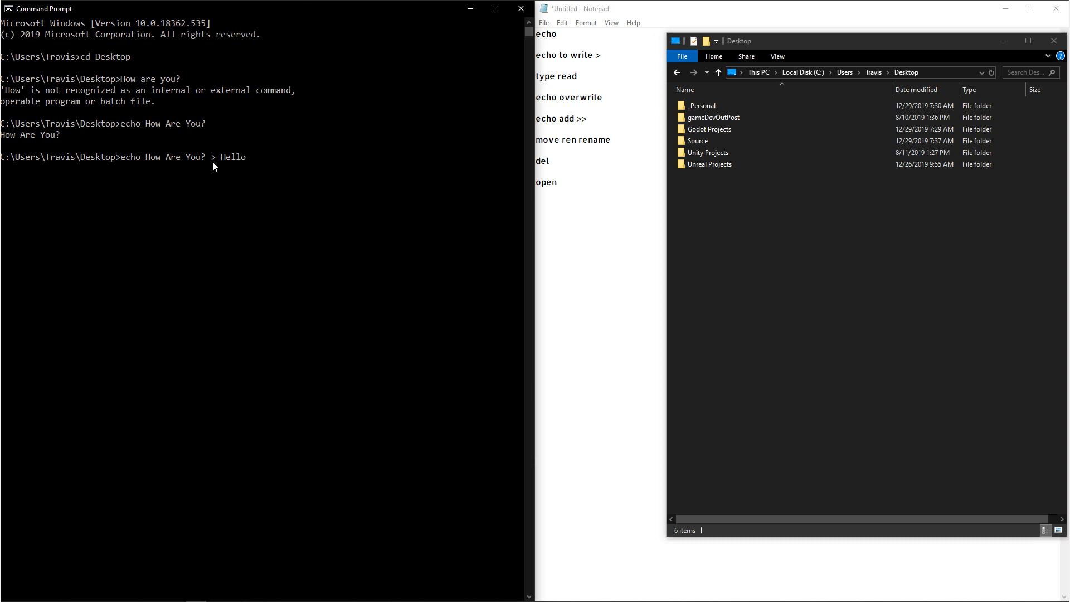
text(.txt)
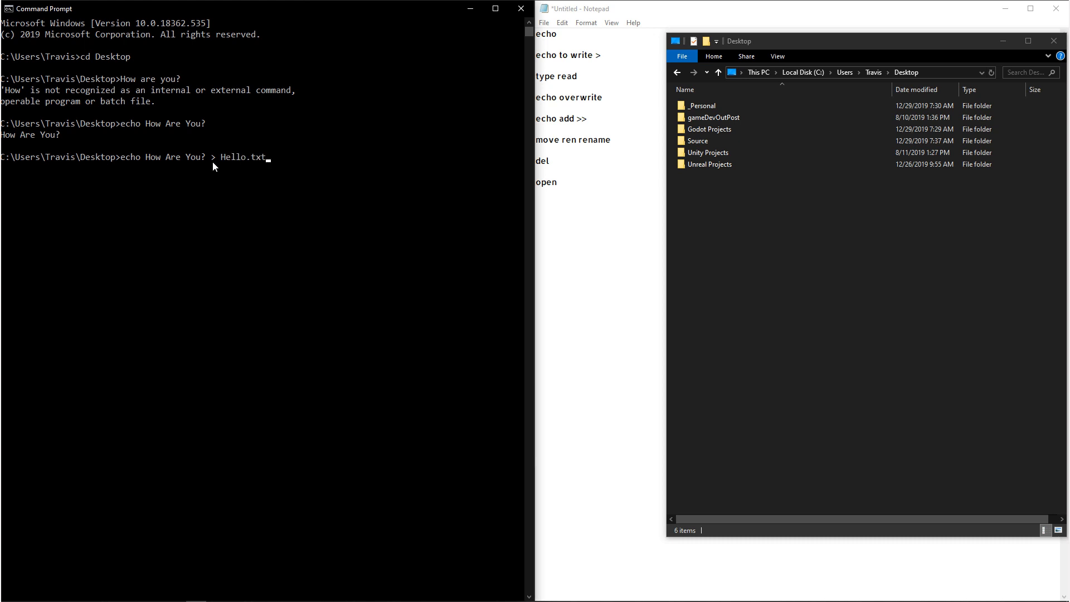
key(Enter)
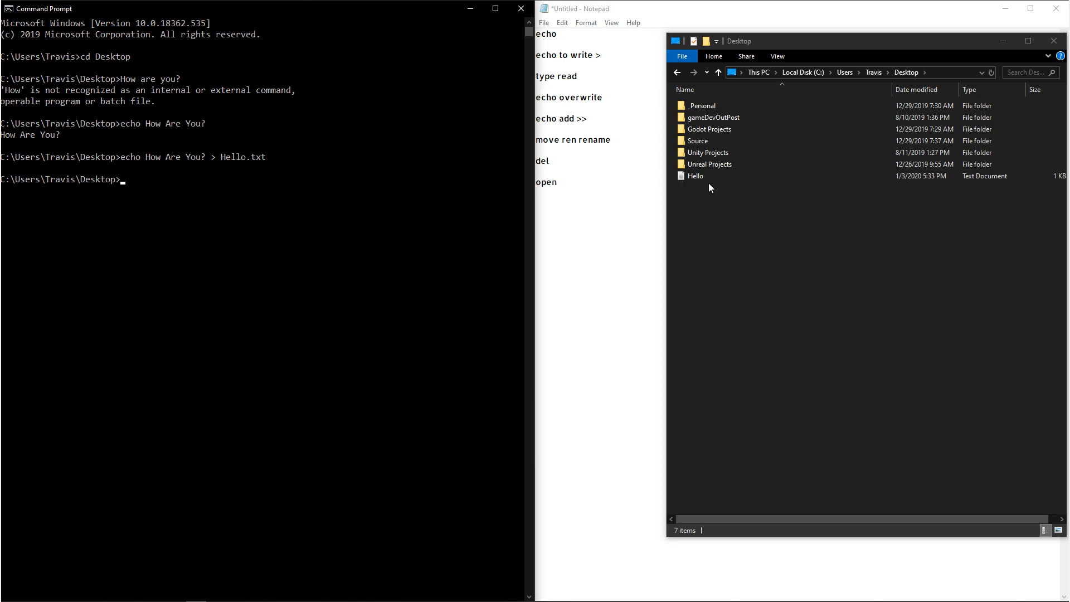
click(695, 176)
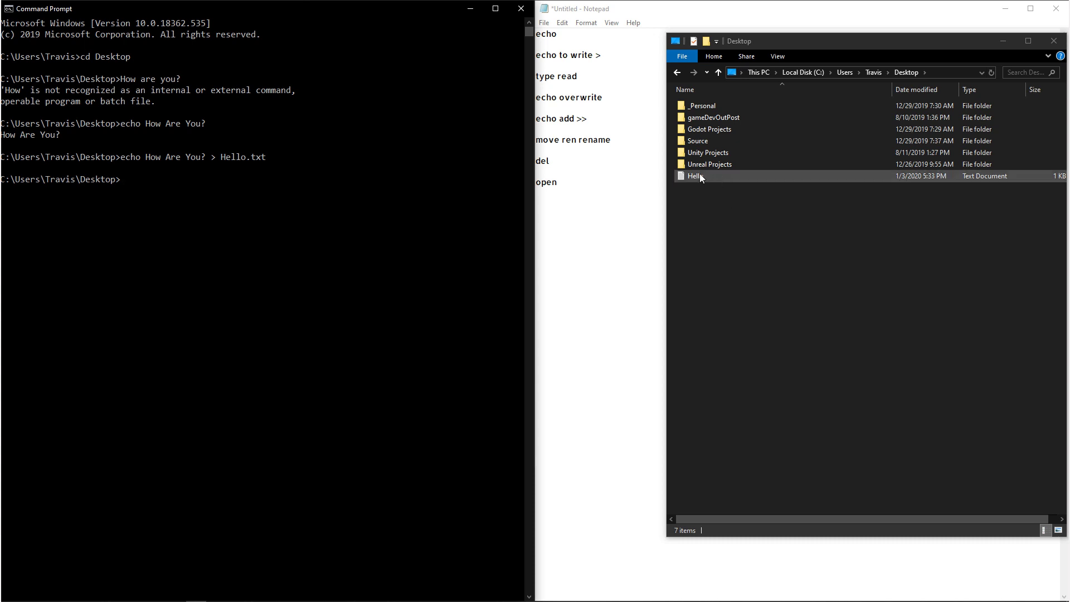
double_click(692, 176)
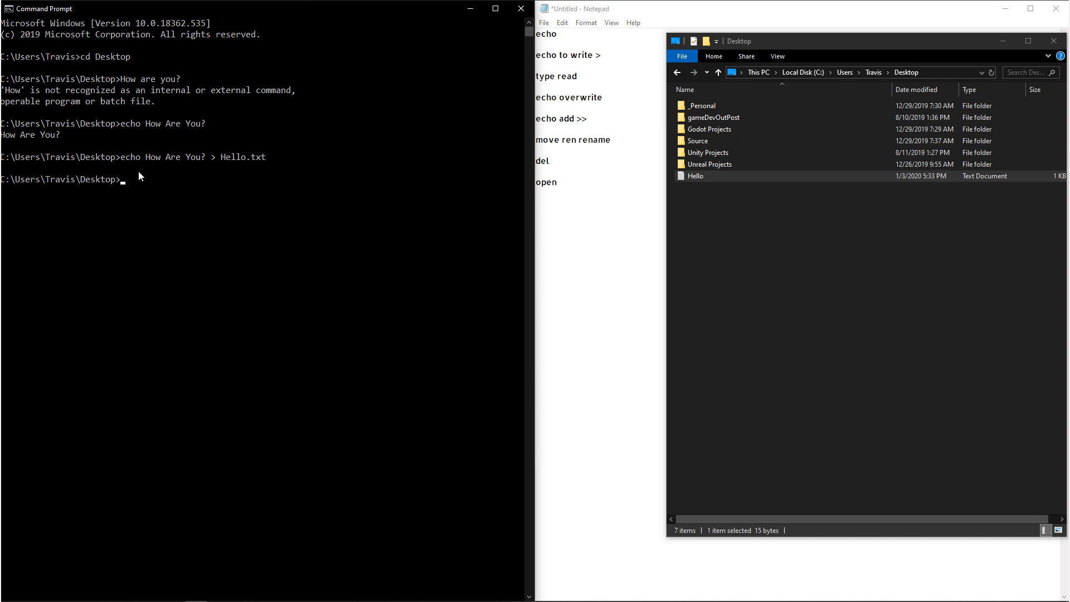
Save the Dir listing to Desktop.txt and close its Notepad view.
text(Dir)
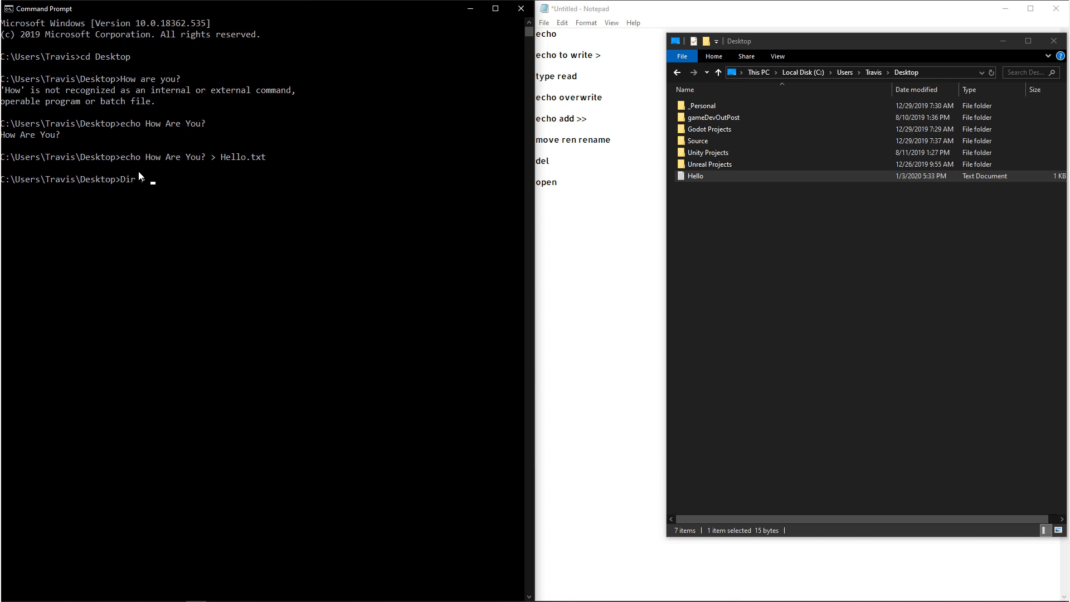
text(Desktop)
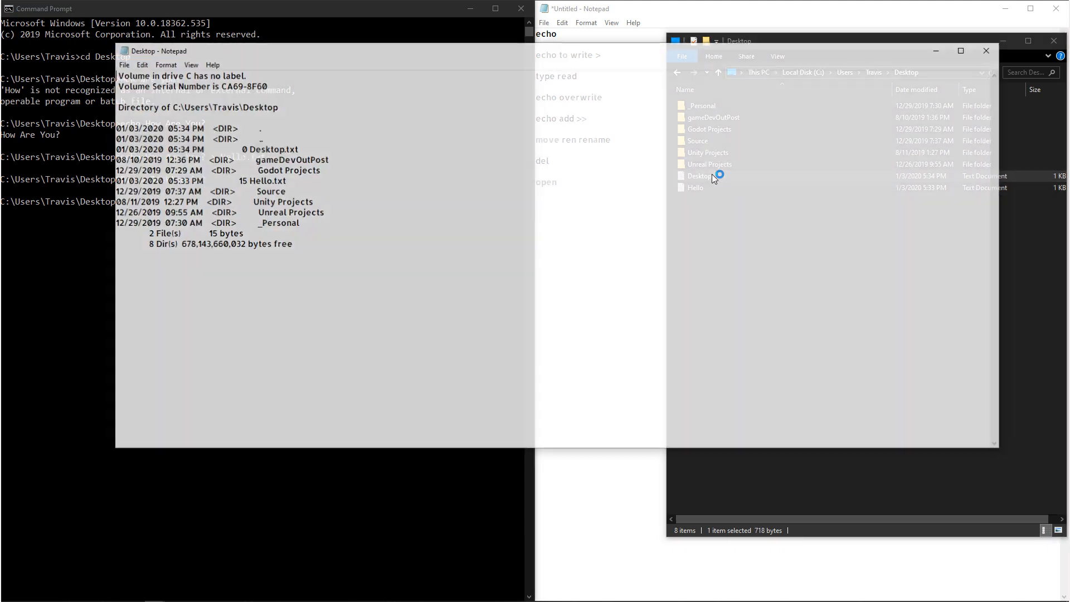
click(161, 49)
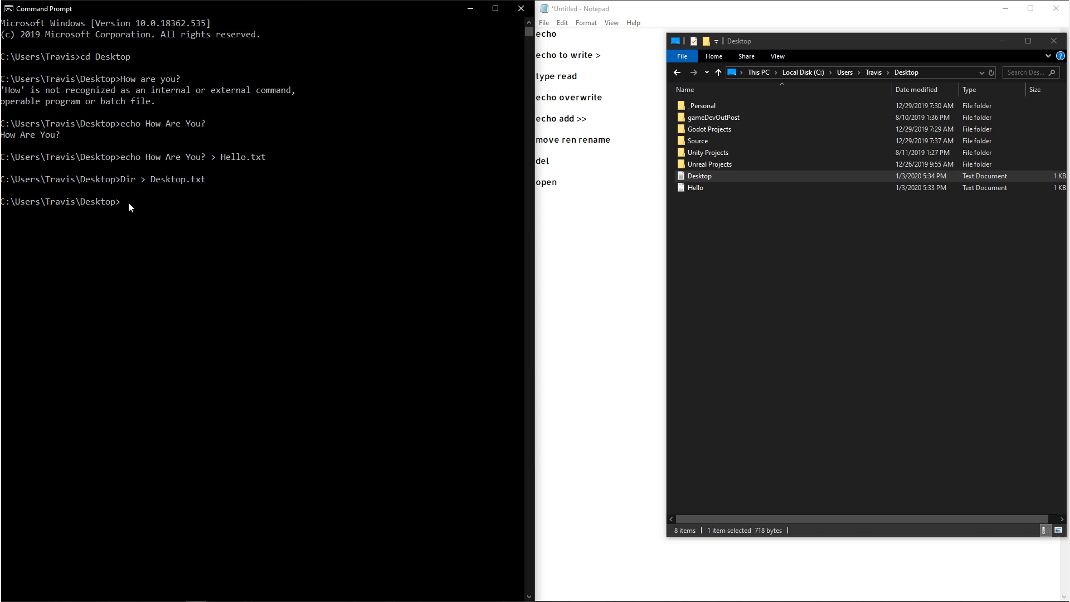
Display Hello.txt, then overwrite it with 'When Are you?' and confirm the change.
text(type)
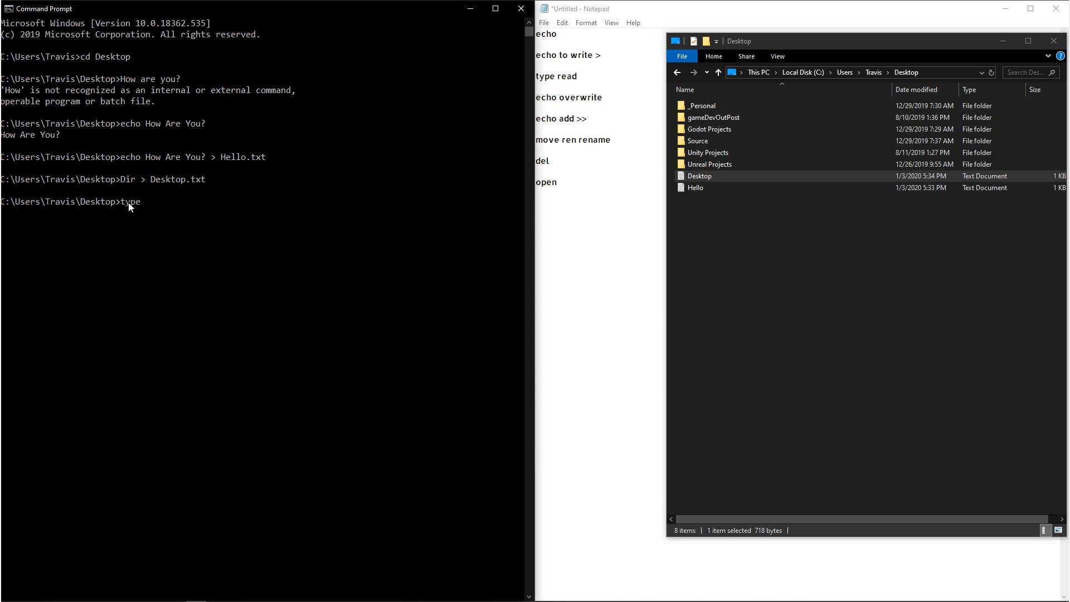
text(hel)
text(echo)
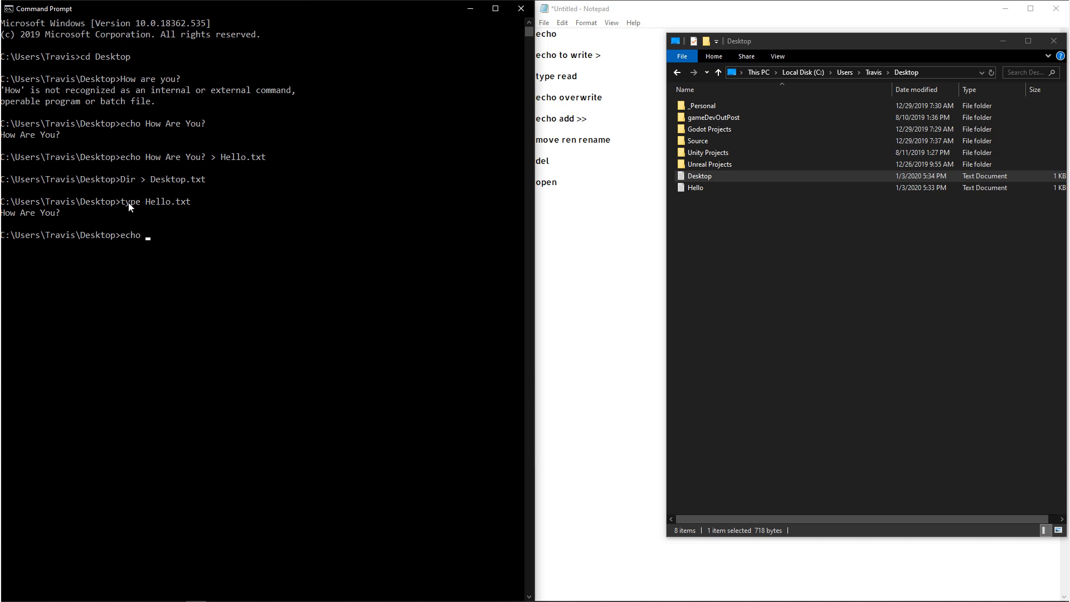
text(When A)
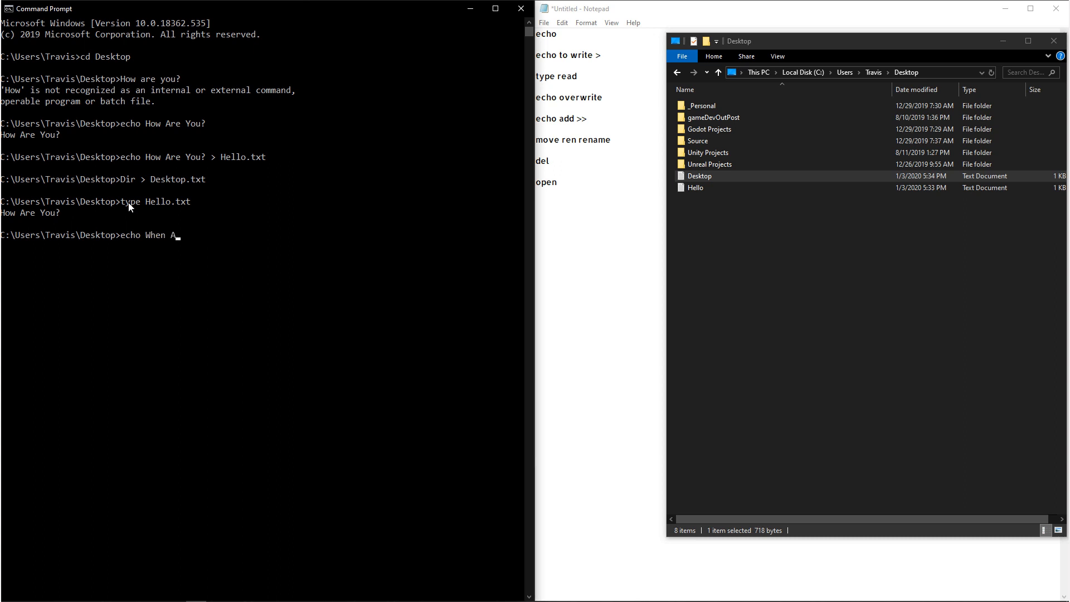
text(re you?)
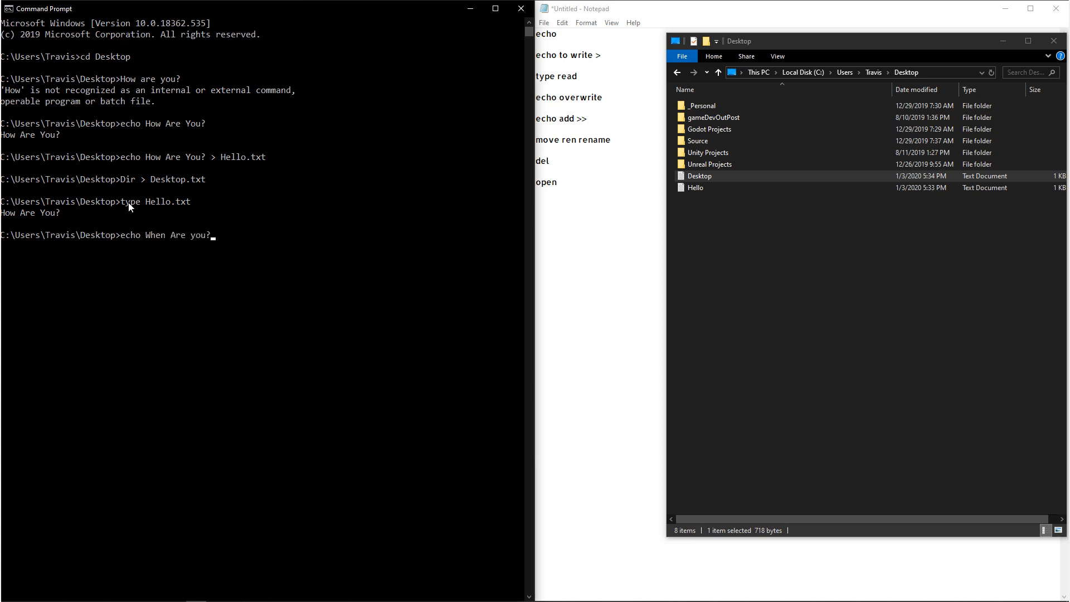
text(> Hel)
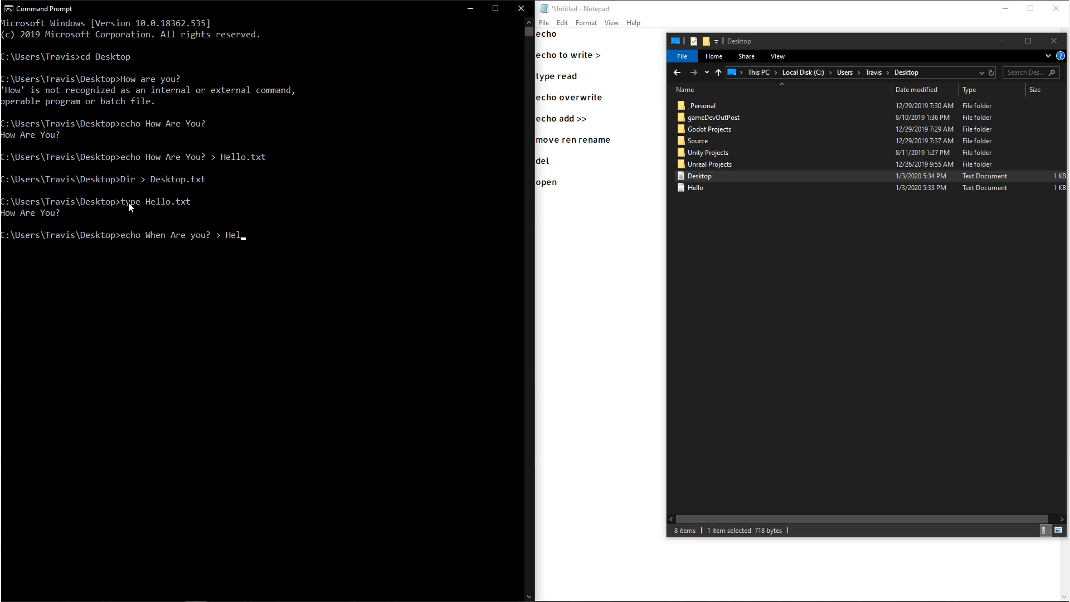
text(lo.txt)
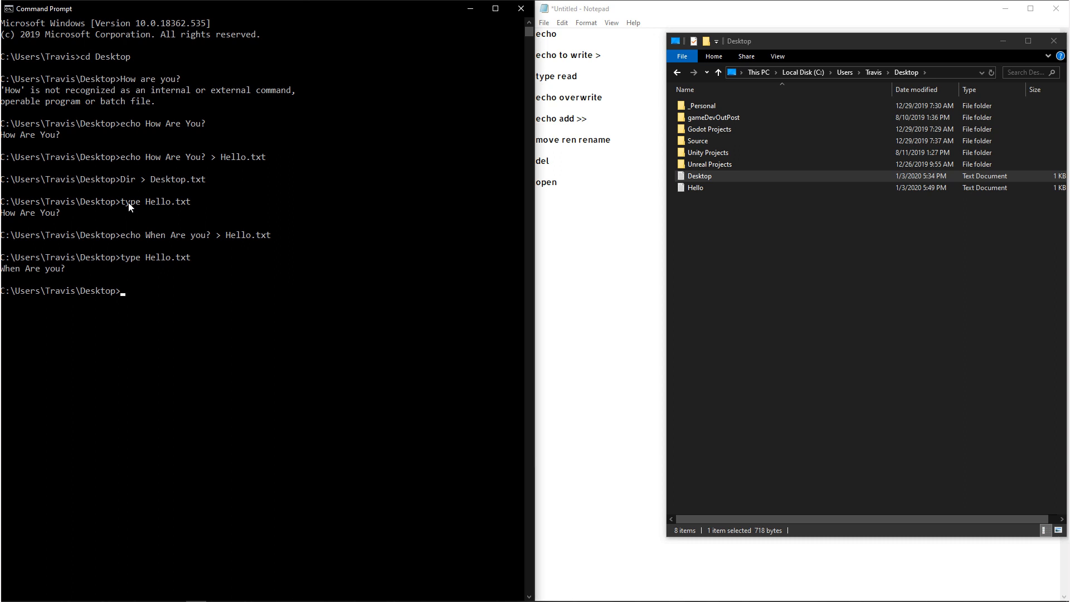
Append 'How Are you?' to Hello.txt with >> and display both lines.
text(echo How Are you?)
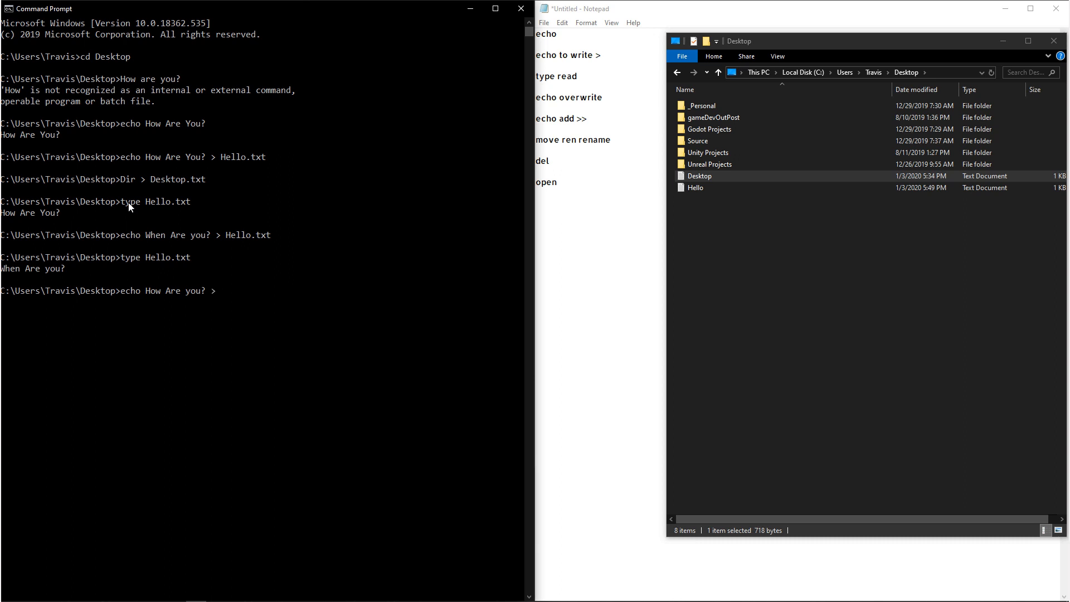
text(> Hello.txt)
text(Type Hello.txt)
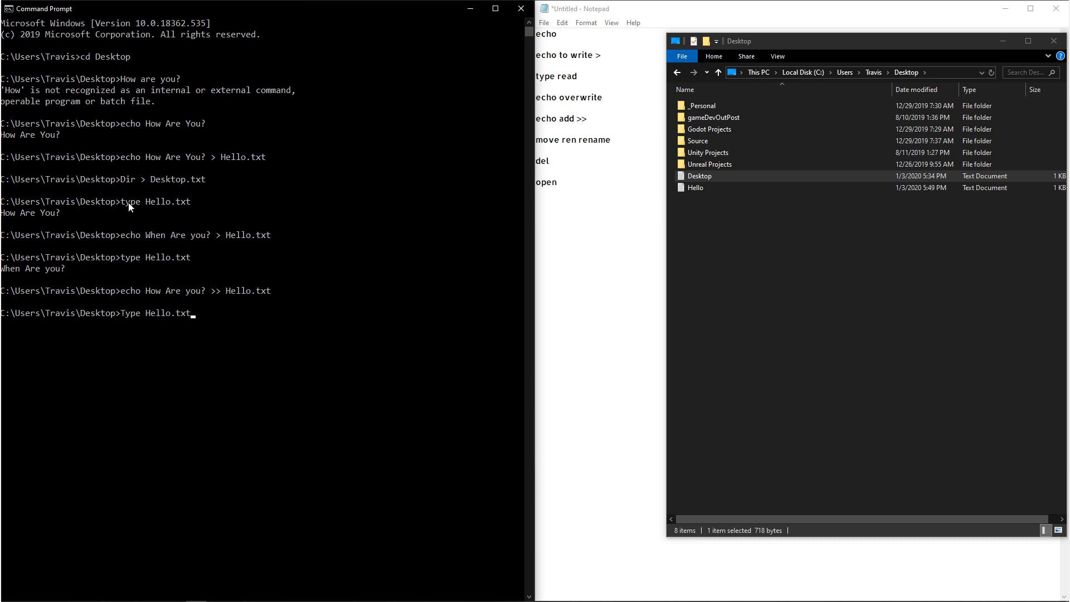
key(Enter)
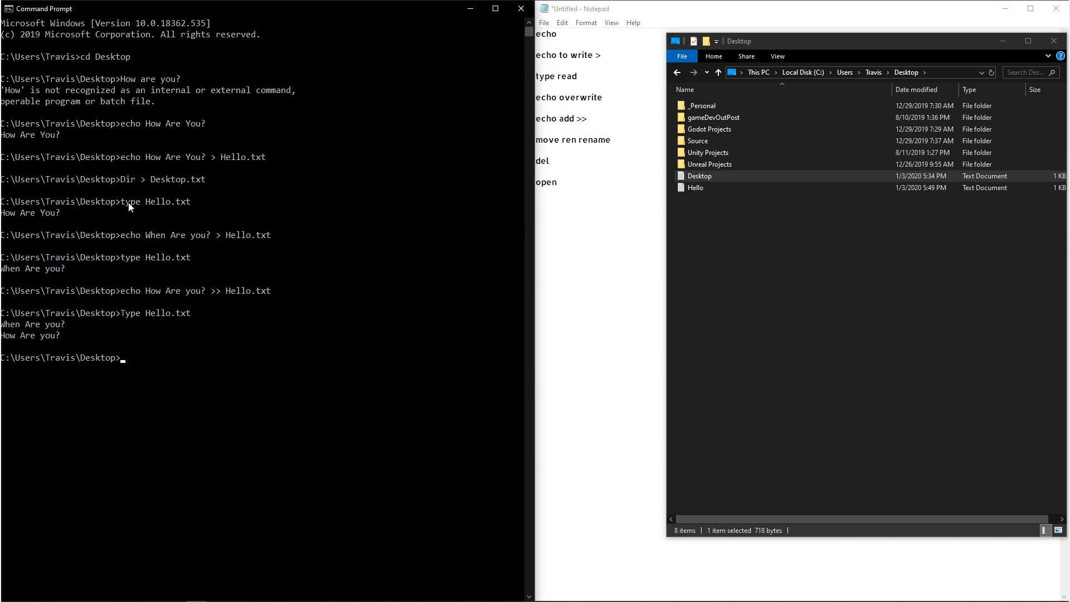
Create the Turtles folder, move Desktop.txt into it, and verify in File Explorer.
text(md)
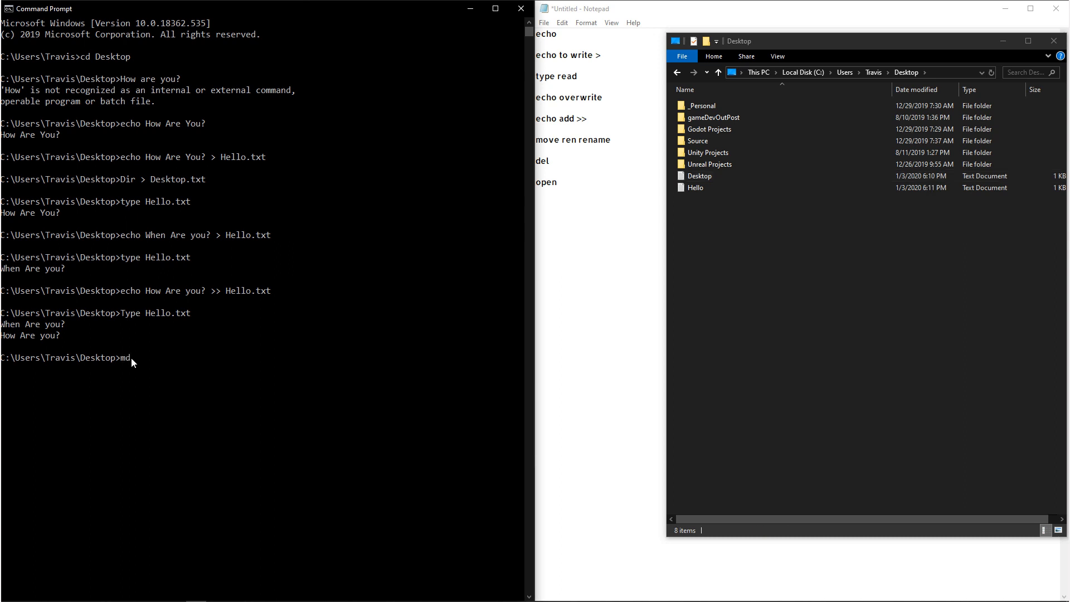
text(Turtles)
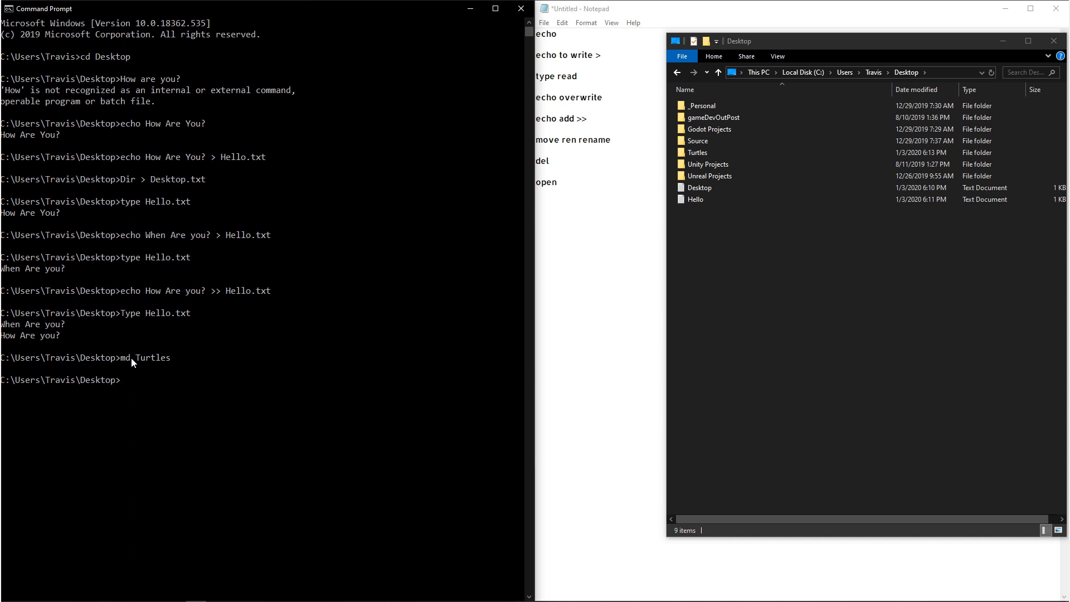
text(move)
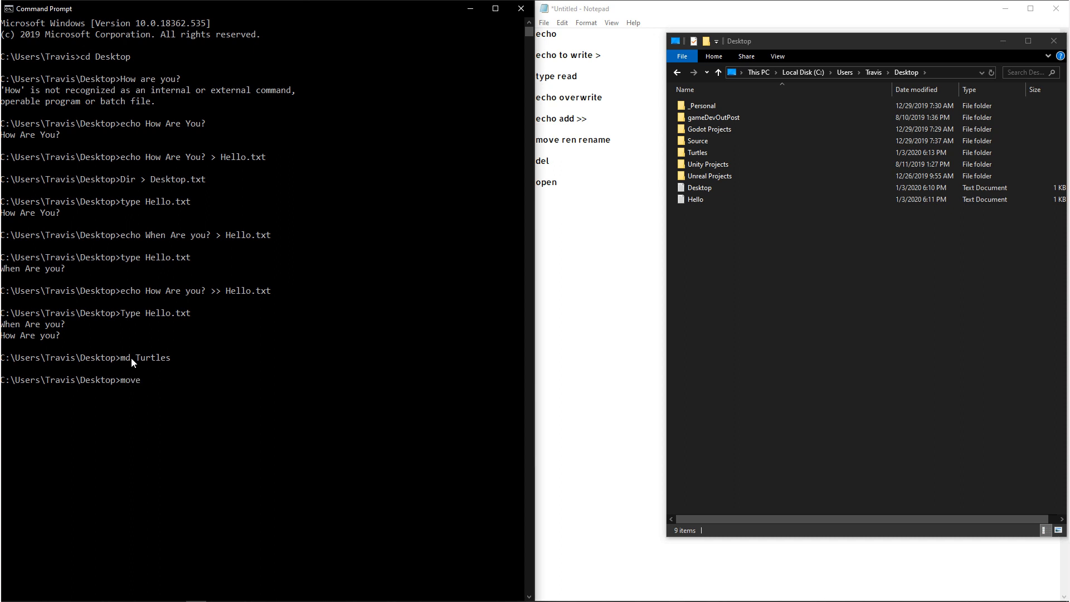
text(Desktop)
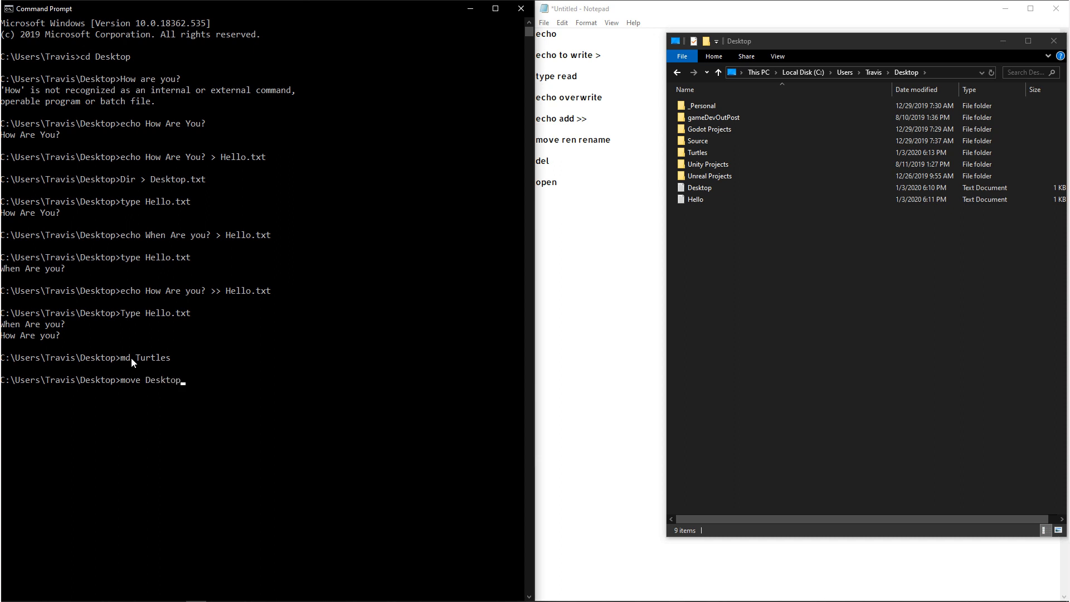
text(.txt Turtles)
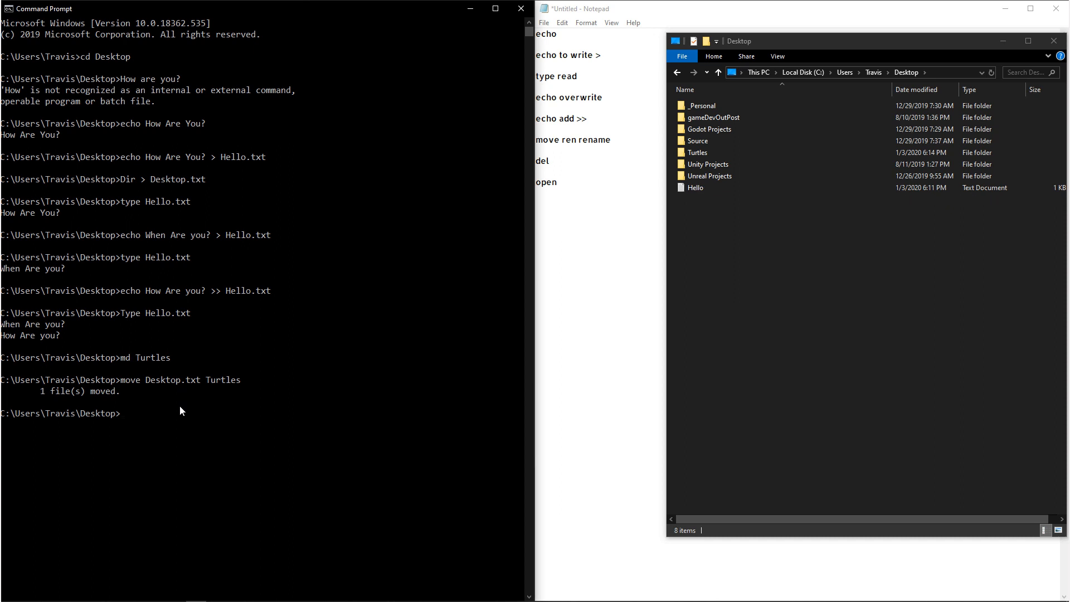
mouse_move(227, 377)
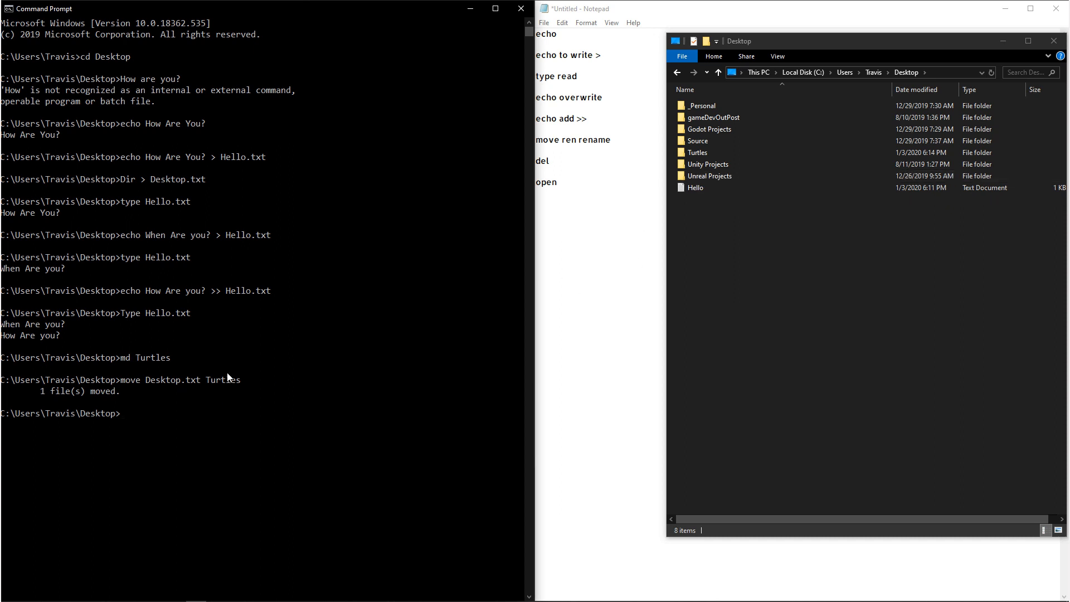
double_click(699, 152)
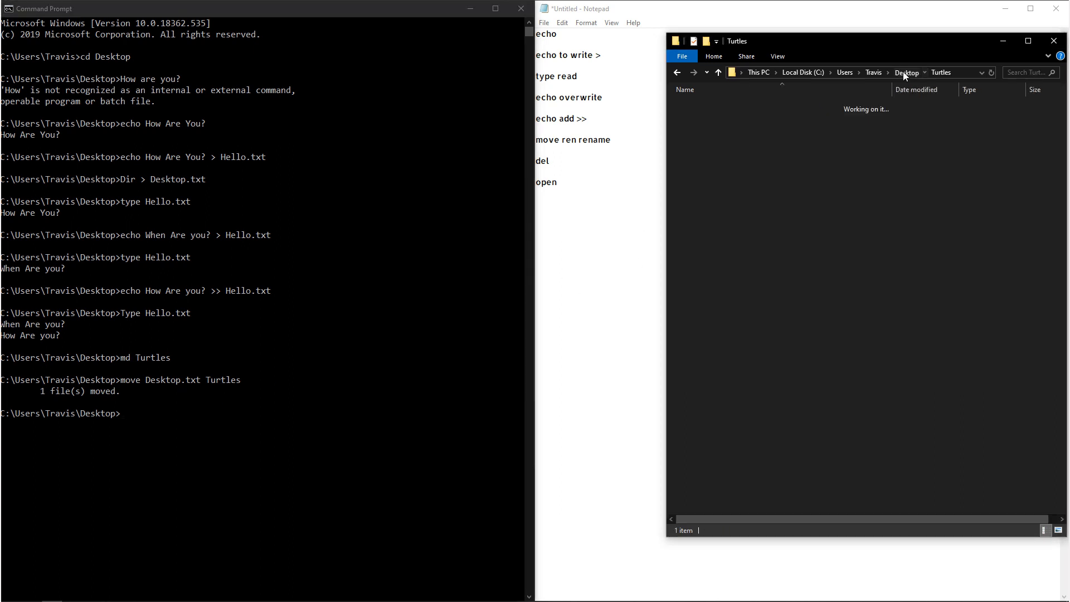
click(906, 73)
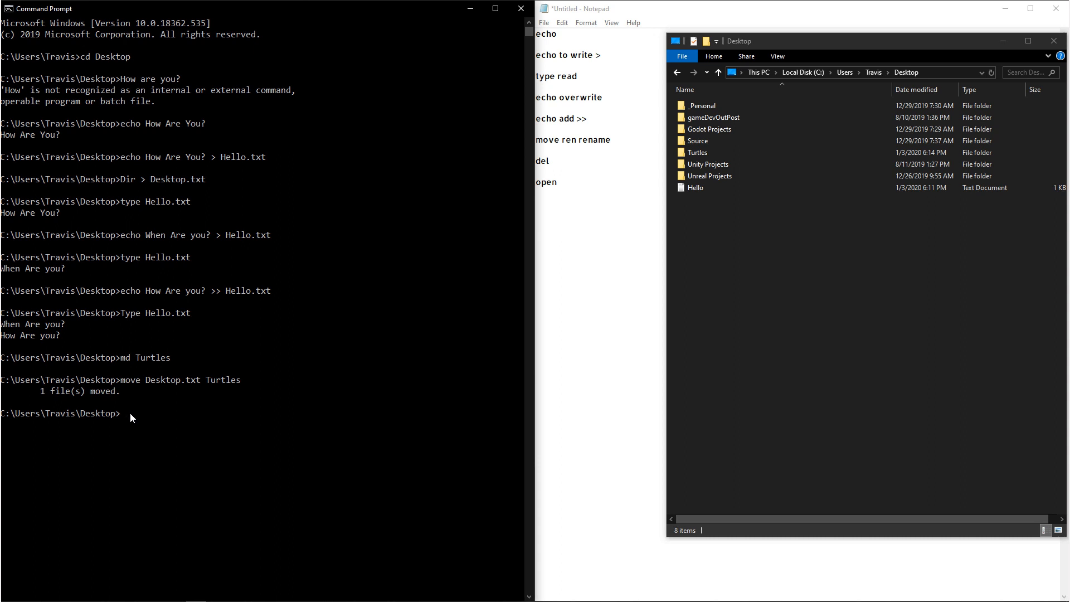
Rename Hello.txt to Disappointed.txt using the move command.
text(move)
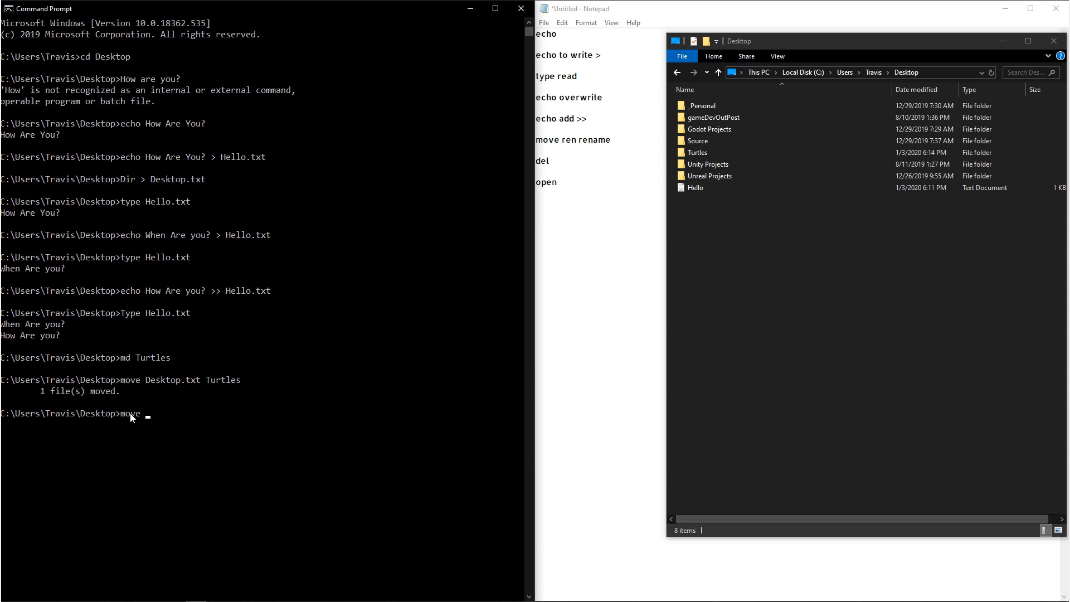
text(He)
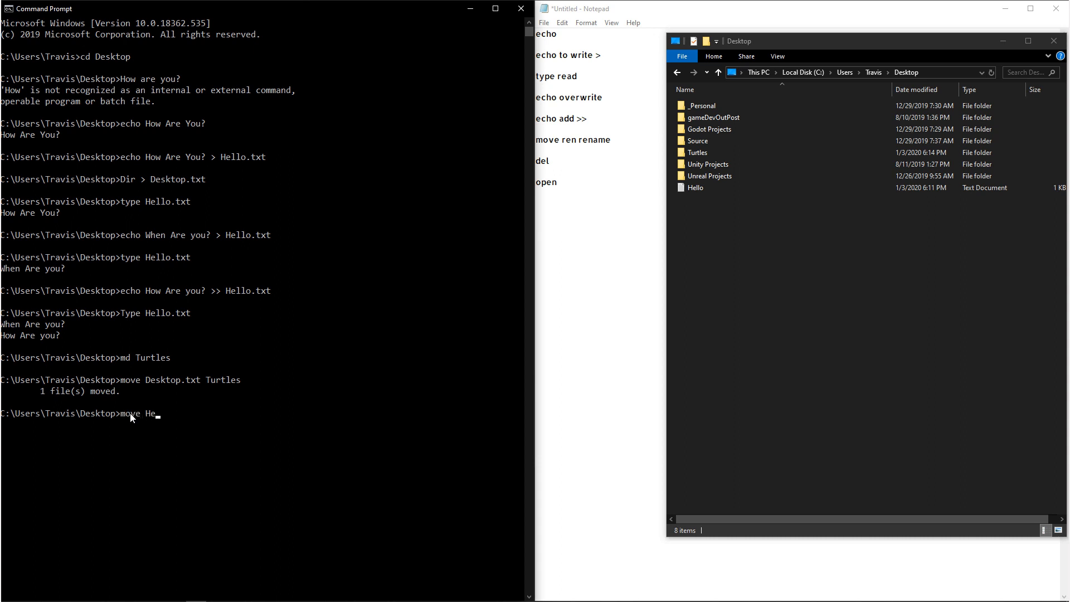
text(llo.txt)
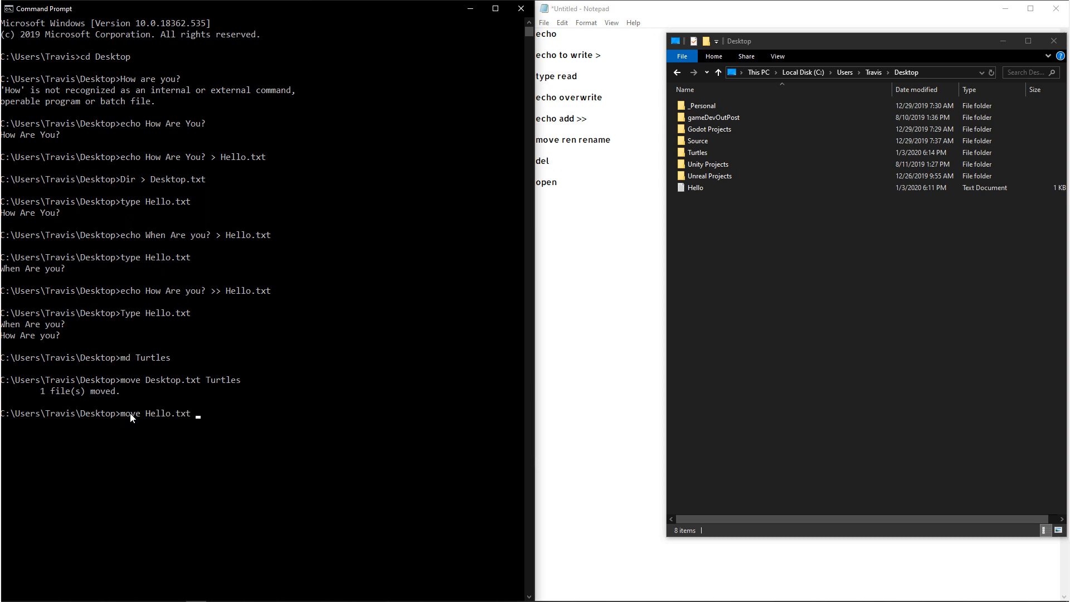
text(Disa)
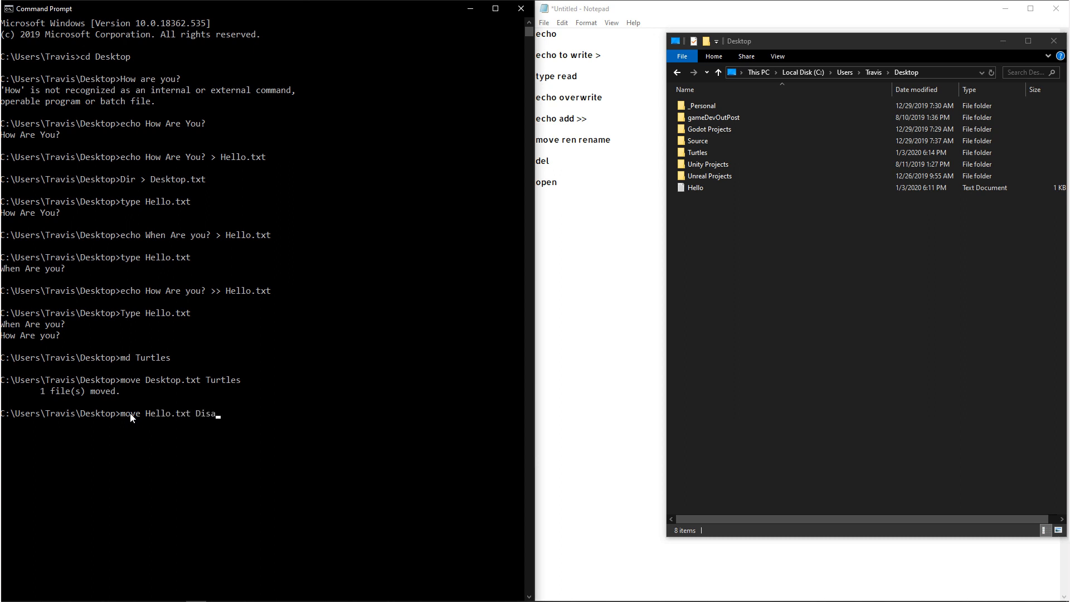
key(Enter)
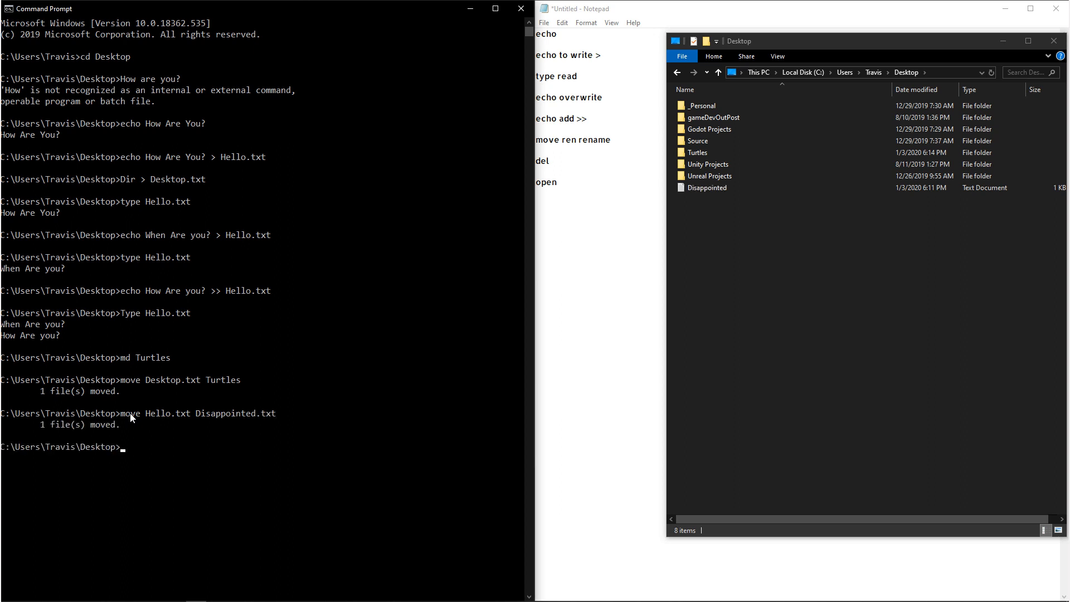
text(ren)
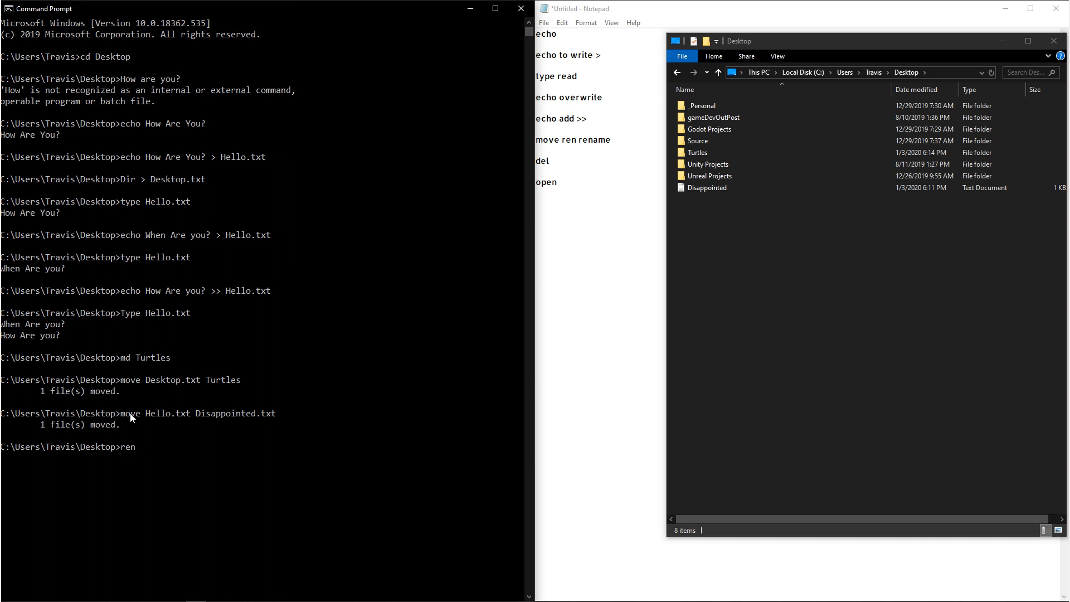
Rename Disappointed.txt to StillDisappinted.jpg with ren.
text(Disappointed.txt)
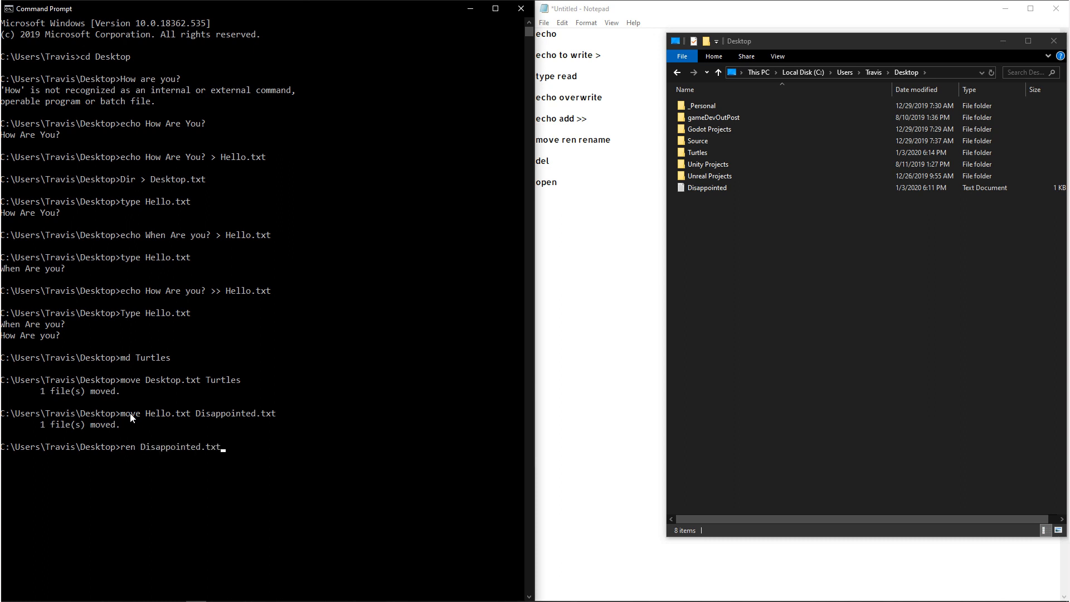
text(StillD)
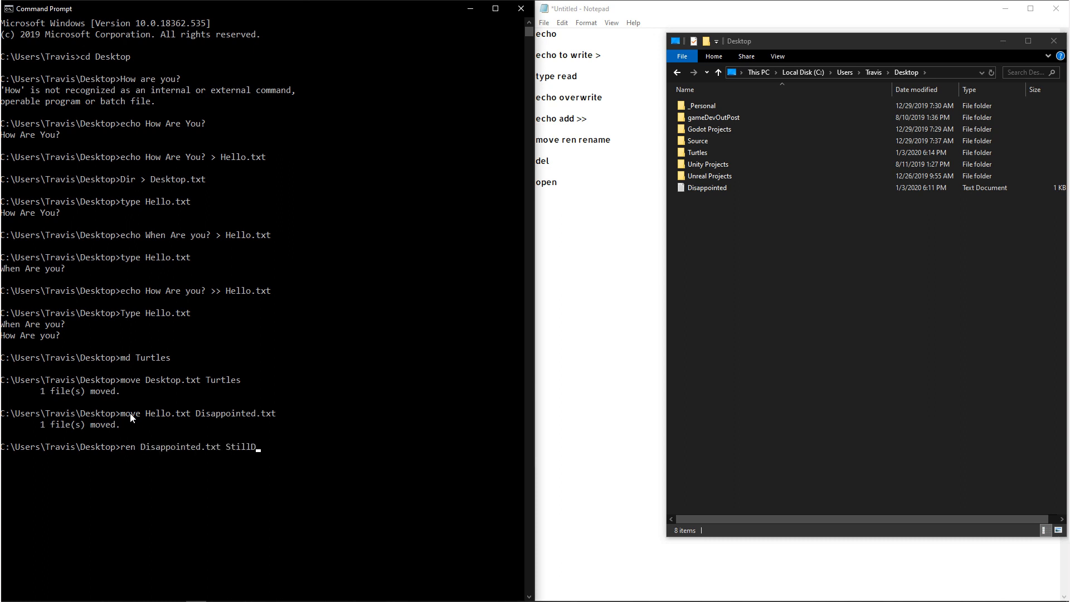
text(isappinted.)
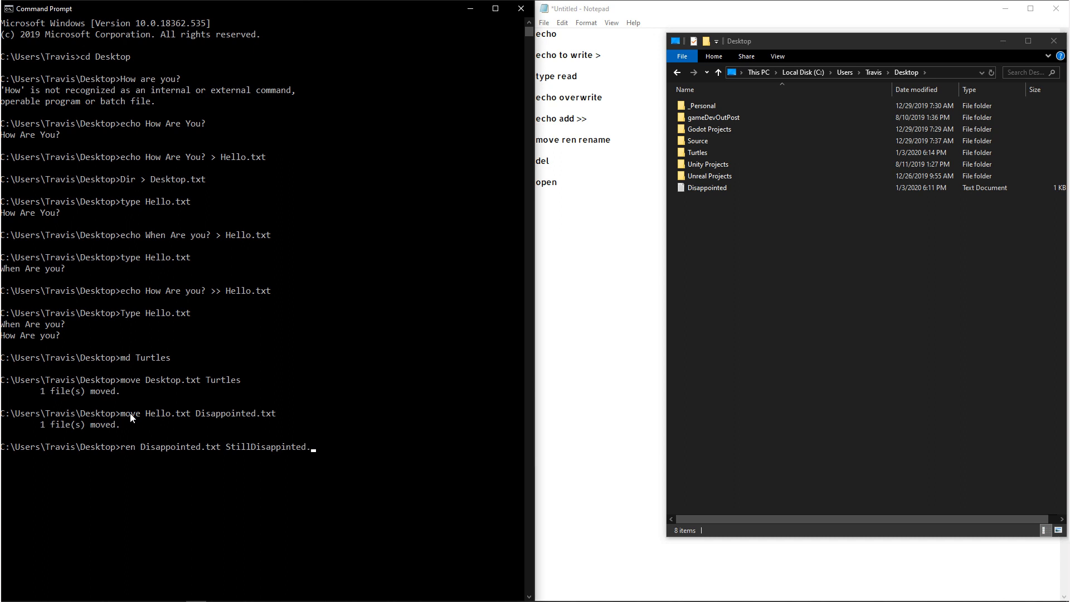
text(jpg)
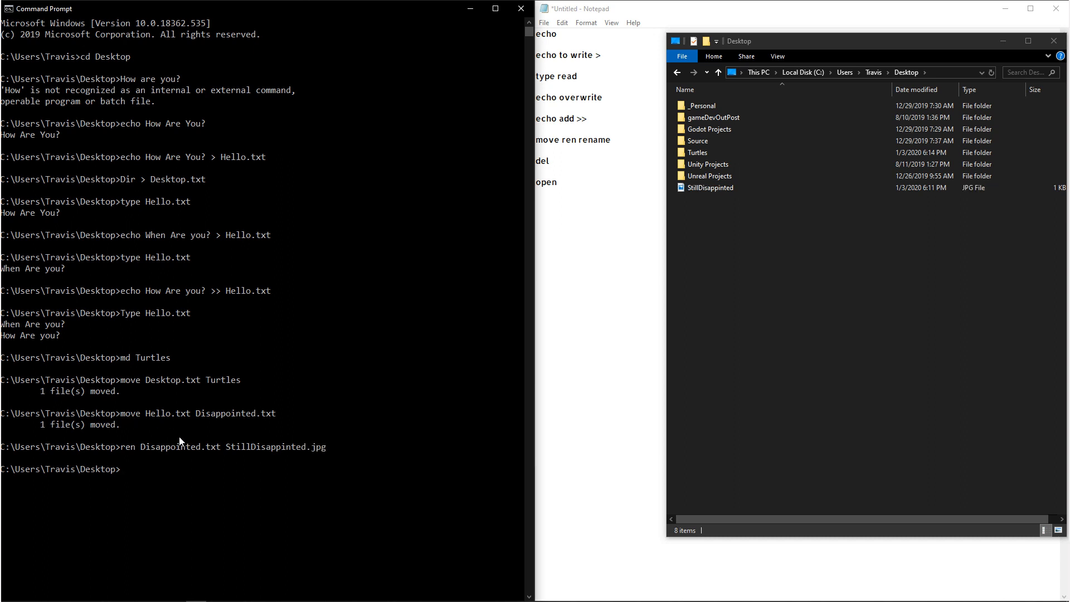
mouse_move(322, 481)
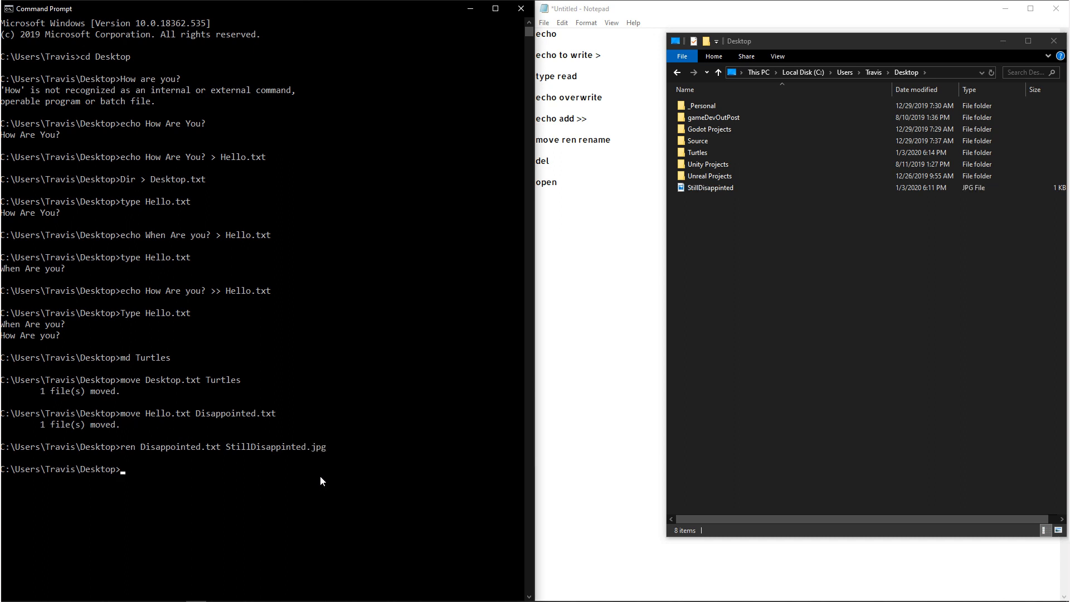
mouse_move(799, 218)
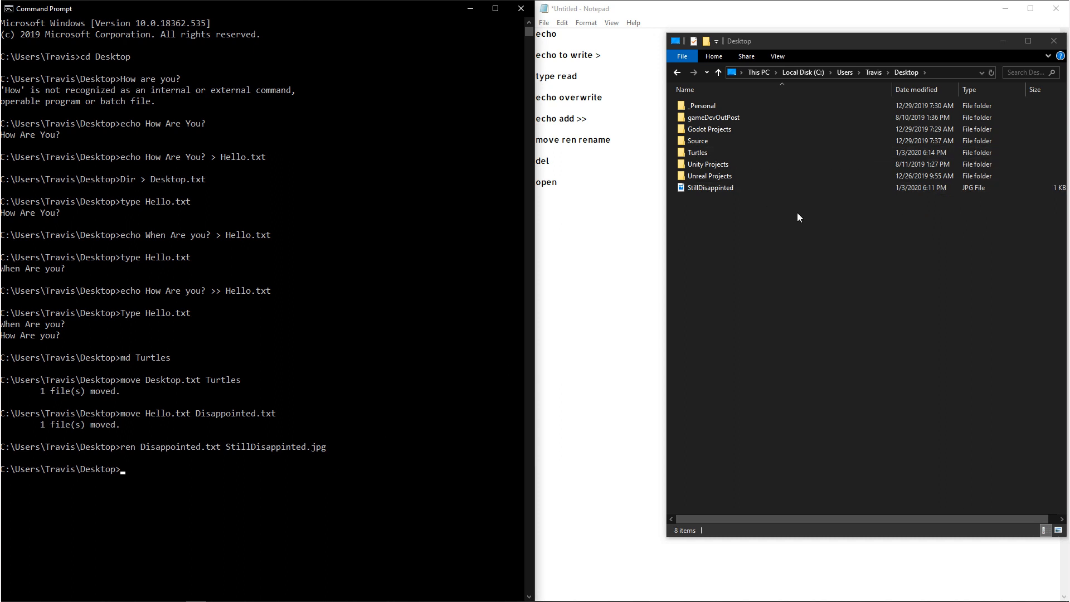
mouse_move(764, 235)
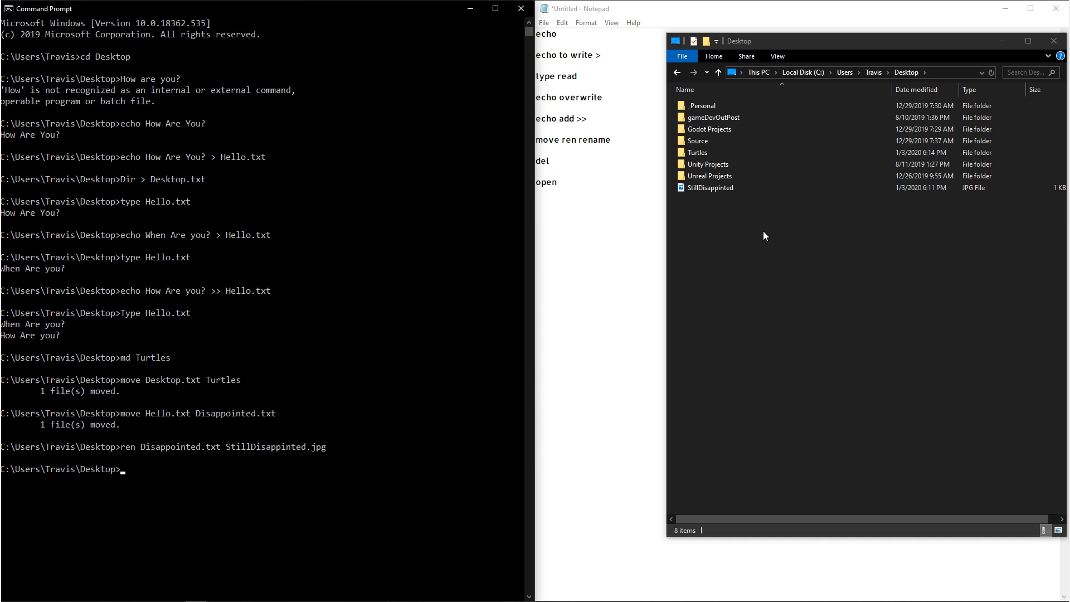
click(711, 187)
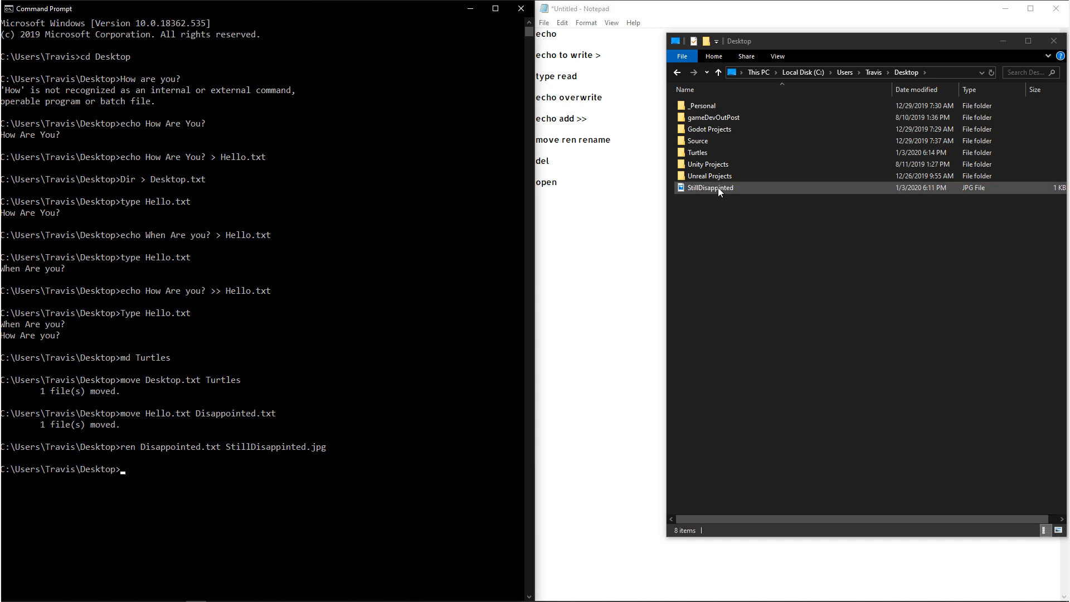
double_click(709, 188)
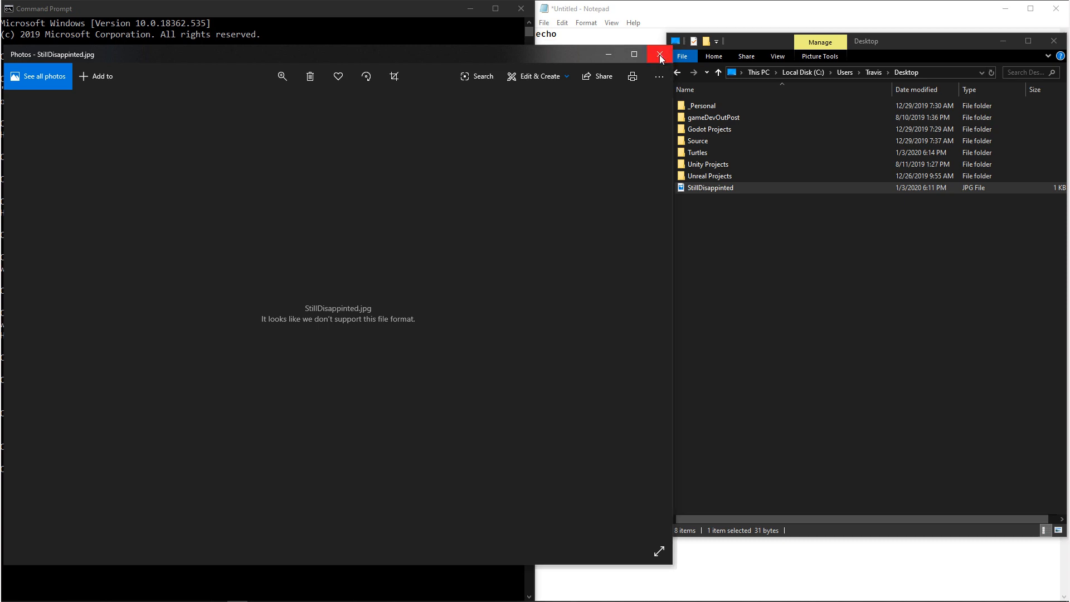
click(655, 53)
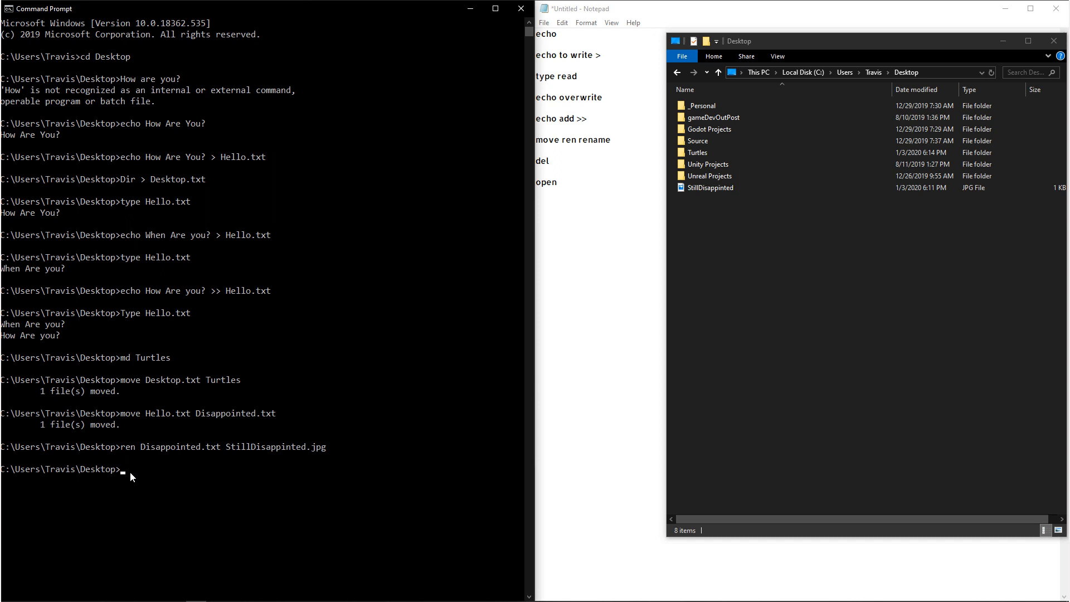
Delete StillDisappinted.jpg with the del command.
text(del)
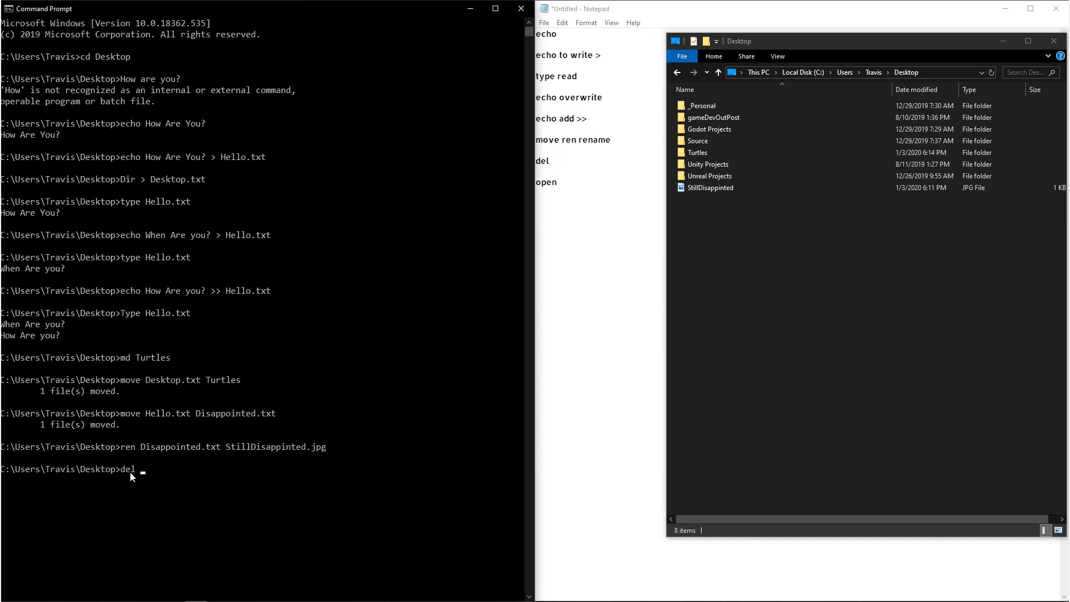
text(StillDisappinted.jpg)
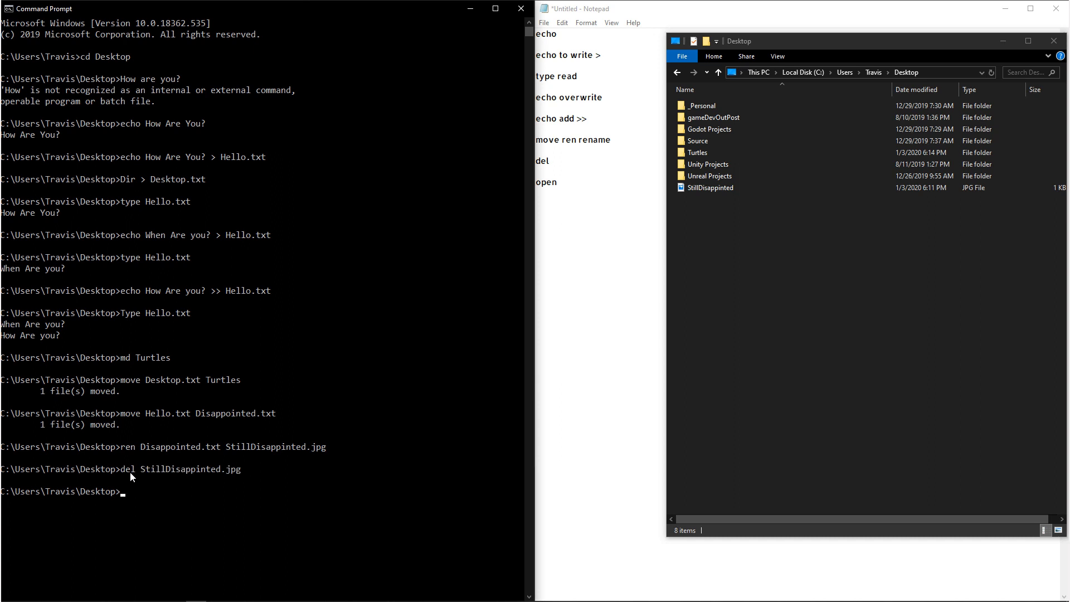